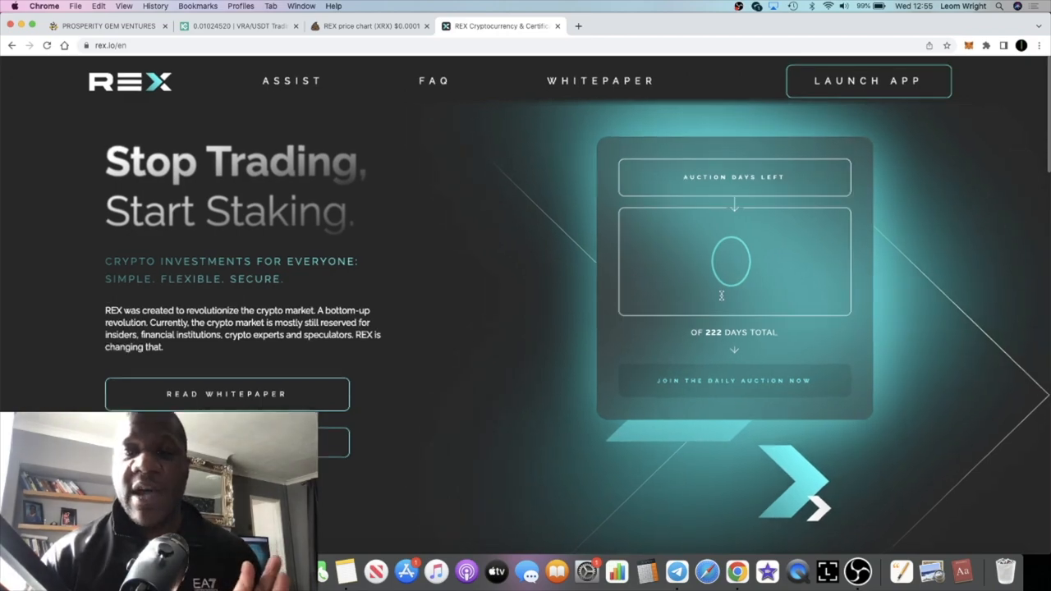
- Launch the REX web app and view the day 222 Auctions page with timer and stats
{"action": "scroll", "scroll_direction": "down", "scroll_amount": 3}
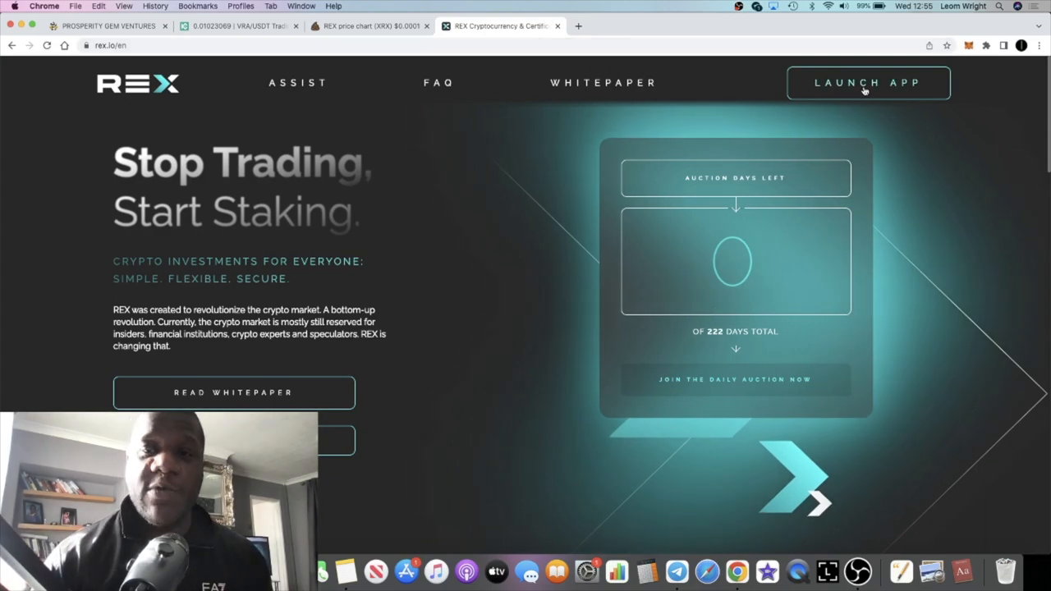
{"action": "left_click", "coordinate": [868, 82]}
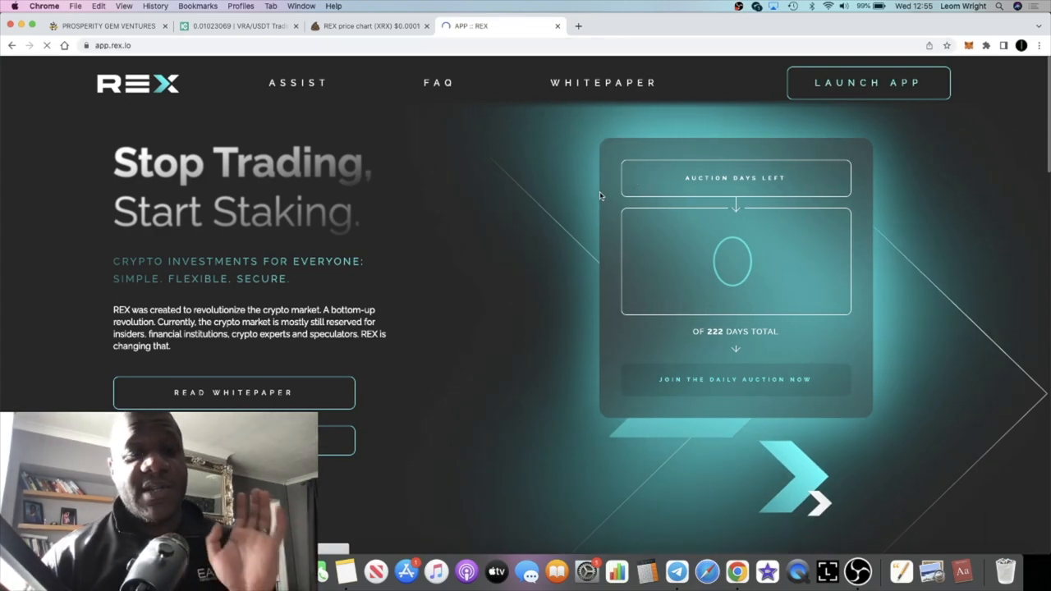
{"action": "left_click", "coordinate": [868, 82]}
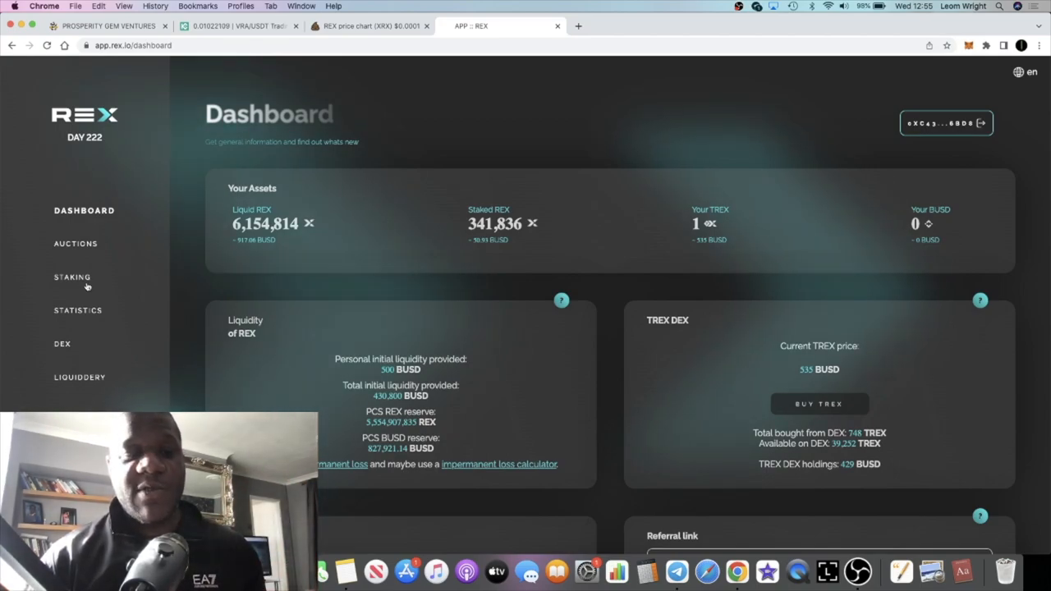
{"action": "left_click", "coordinate": [76, 243]}
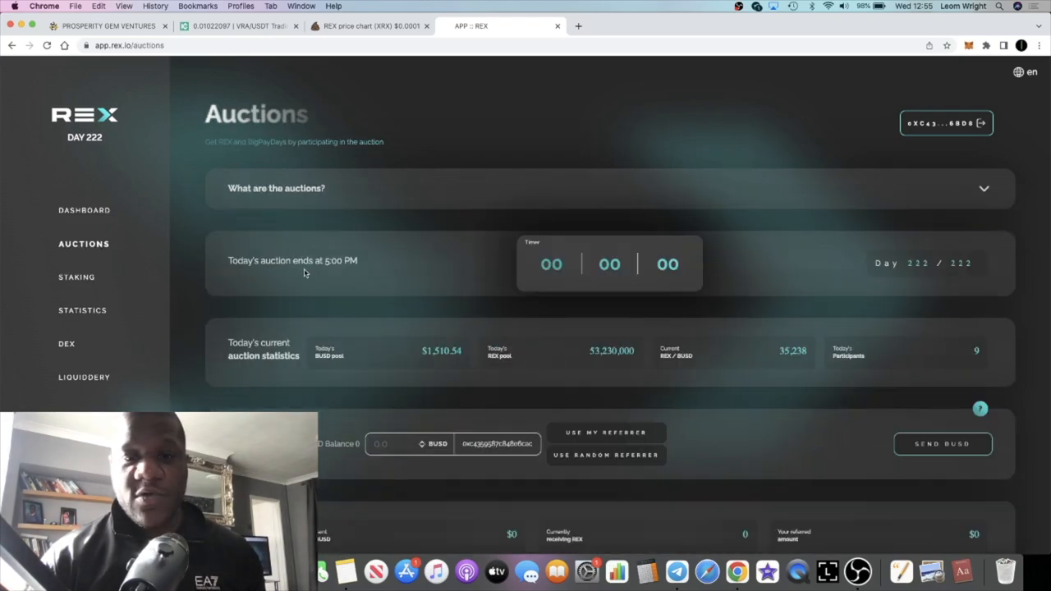
{"action": "scroll", "scroll_direction": "down", "scroll_amount": 3}
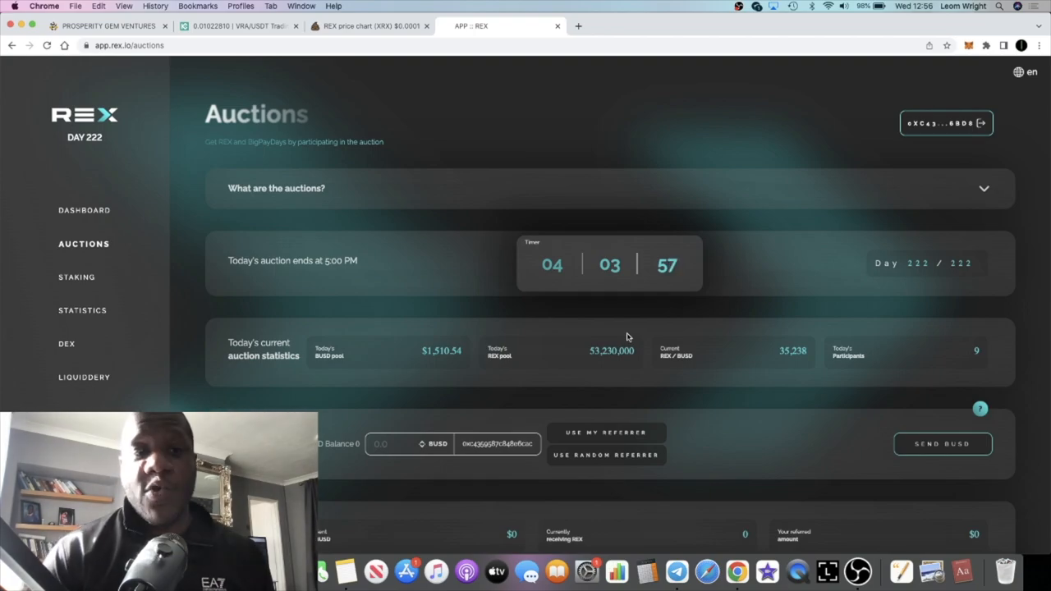
- Switch to the PooCoin tab showing the XRX/BUSD daily price chart
{"action": "left_click", "coordinate": [365, 25]}
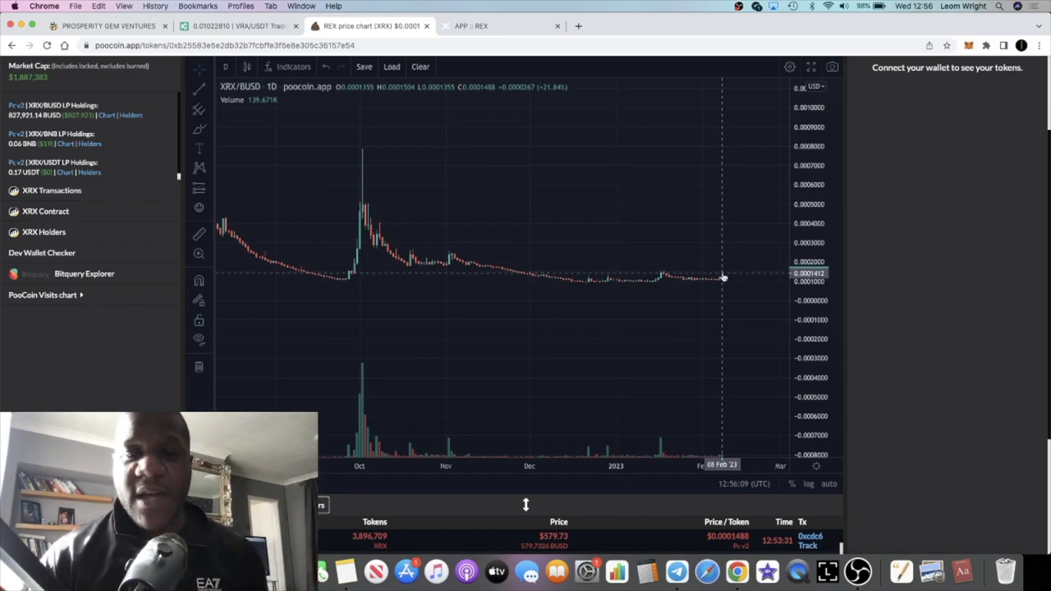
{"action": "mouse_move", "coordinate": [480, 260]}
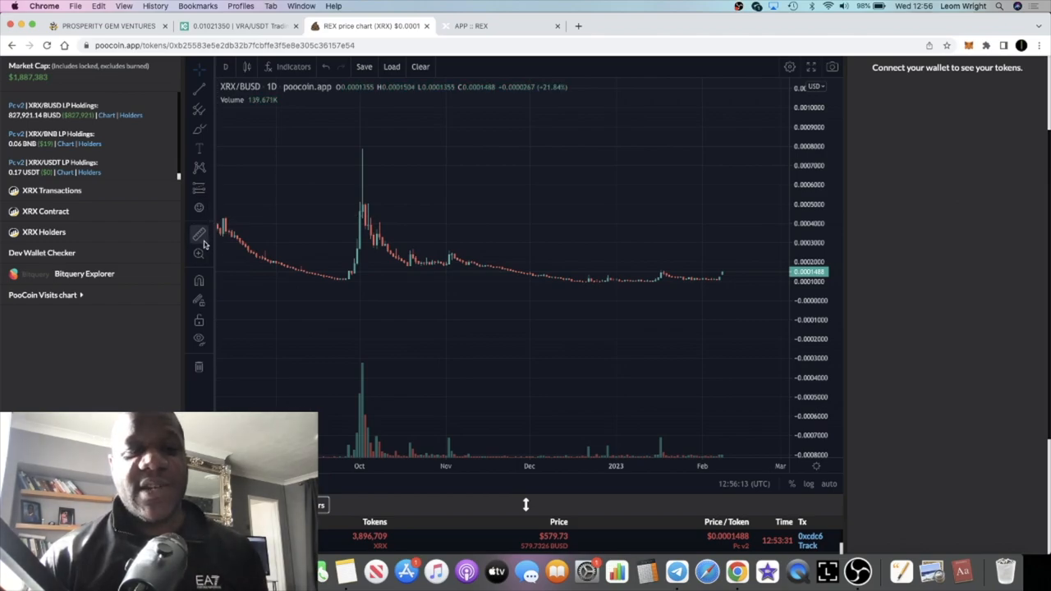
{"action": "mouse_move", "coordinate": [743, 281]}
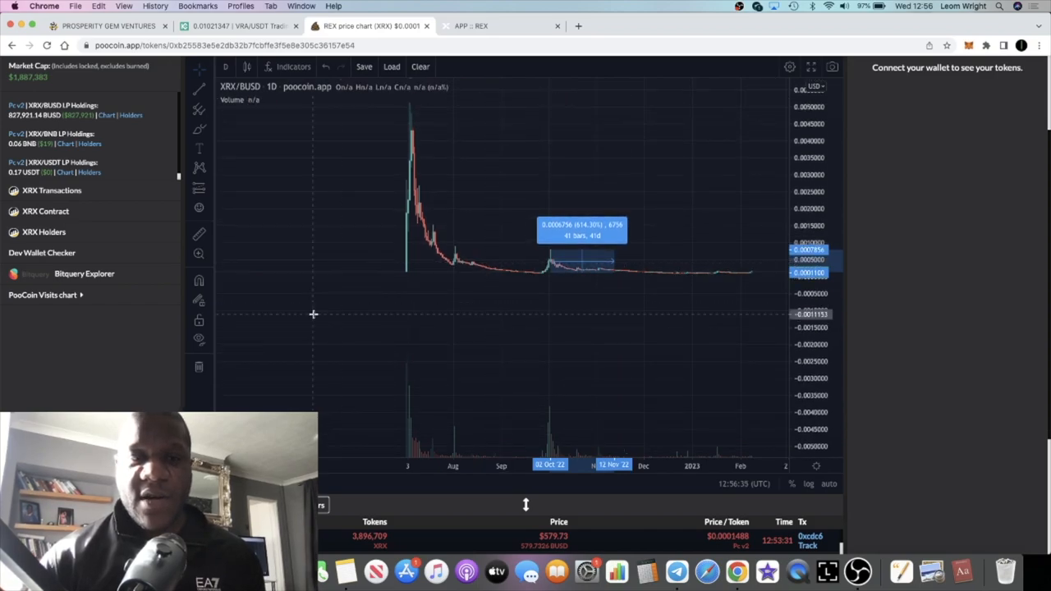
{"action": "mouse_move", "coordinate": [411, 170]}
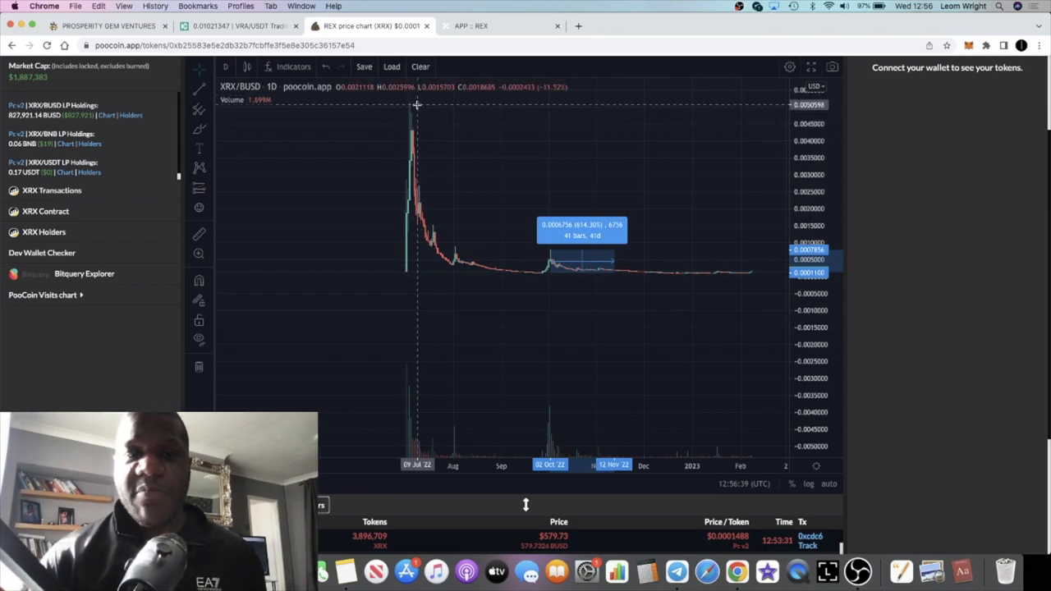
{"action": "mouse_move", "coordinate": [417, 143]}
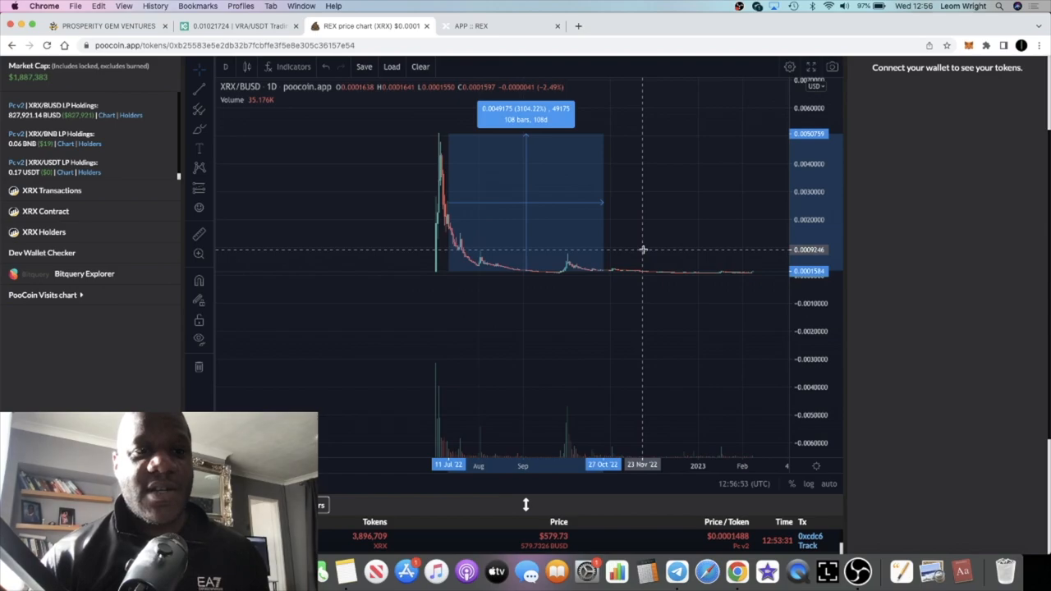
- Open the REX Dashboard, flipping to the PooCoin chart and back twice
{"action": "left_click", "coordinate": [501, 26]}
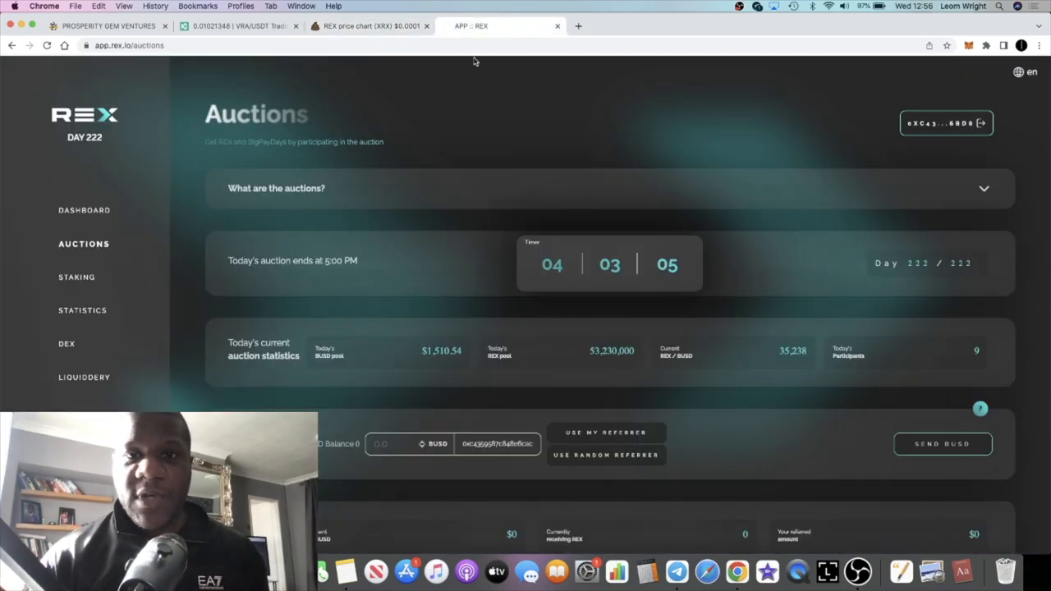
{"action": "mouse_move", "coordinate": [429, 279]}
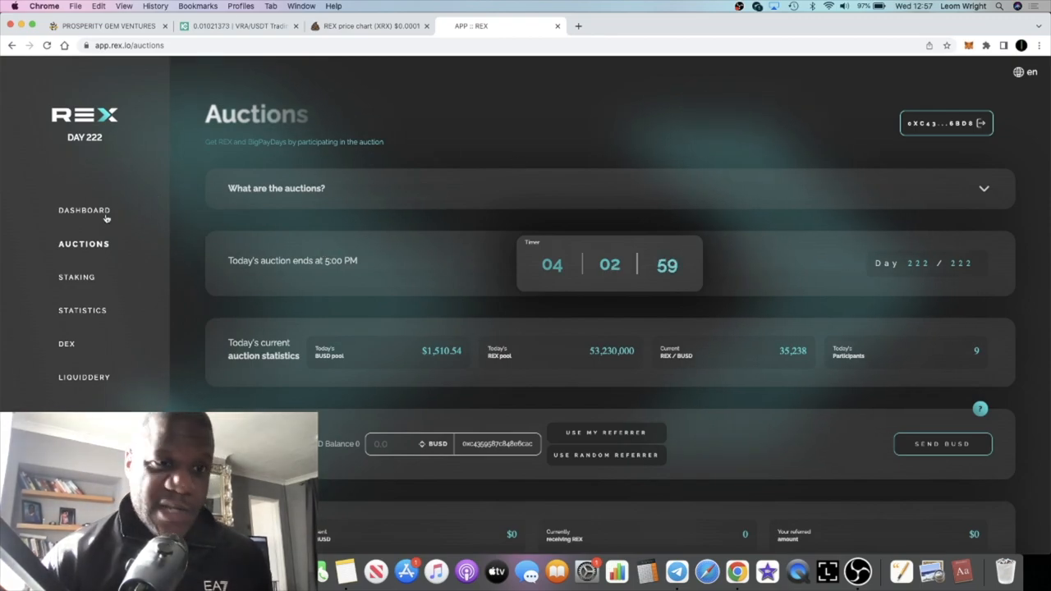
{"action": "left_click", "coordinate": [84, 210]}
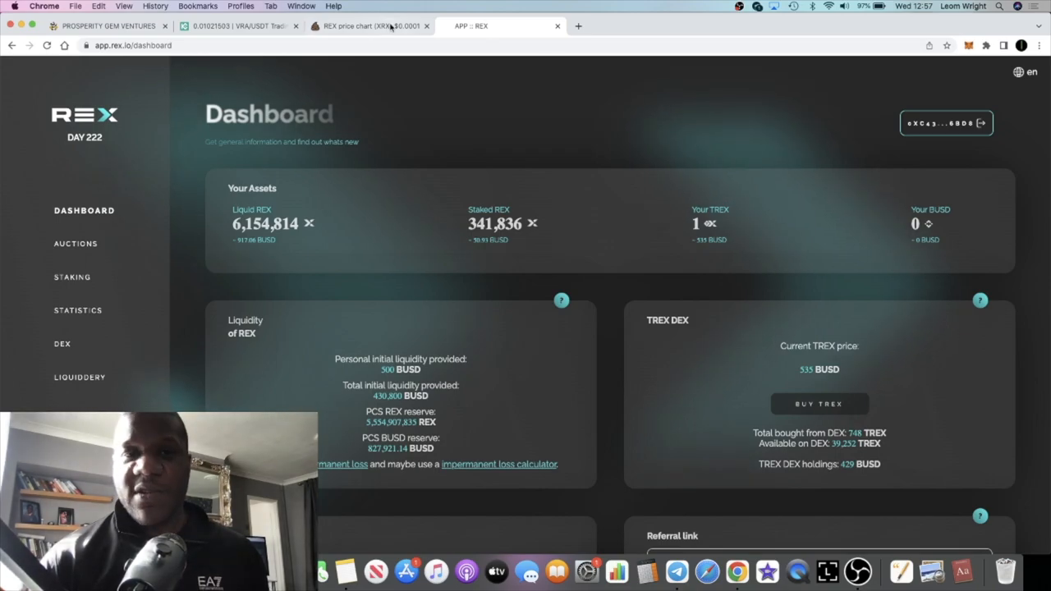
{"action": "left_click", "coordinate": [365, 26]}
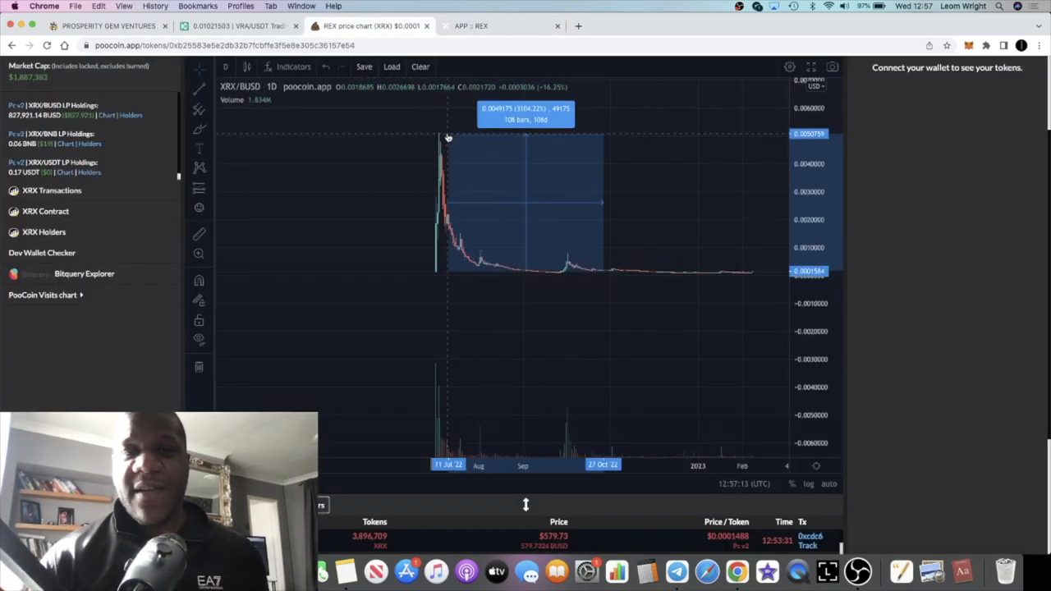
{"action": "left_click", "coordinate": [501, 25]}
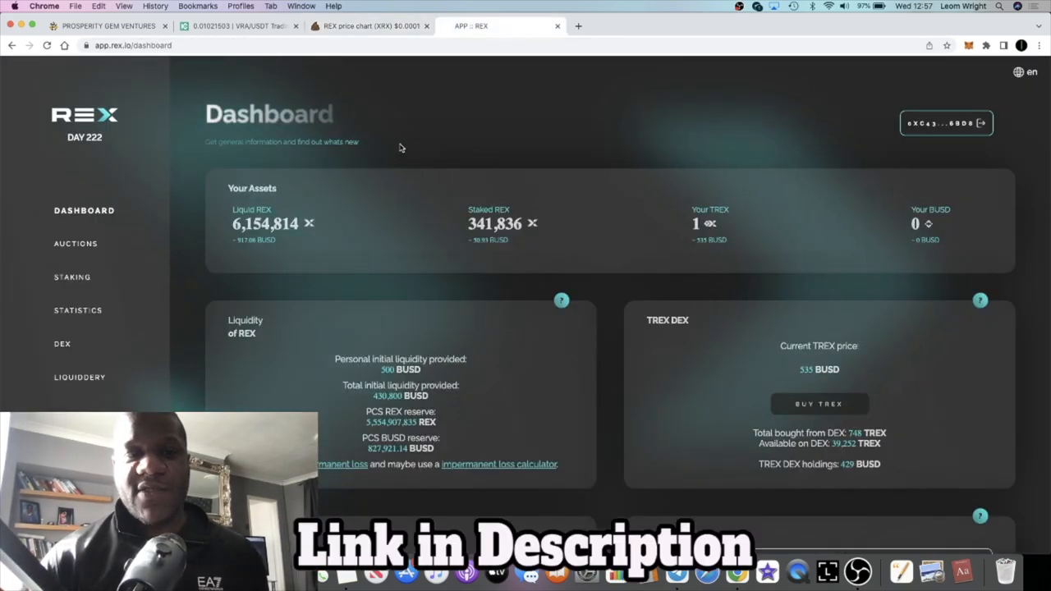
{"action": "left_click", "coordinate": [366, 25]}
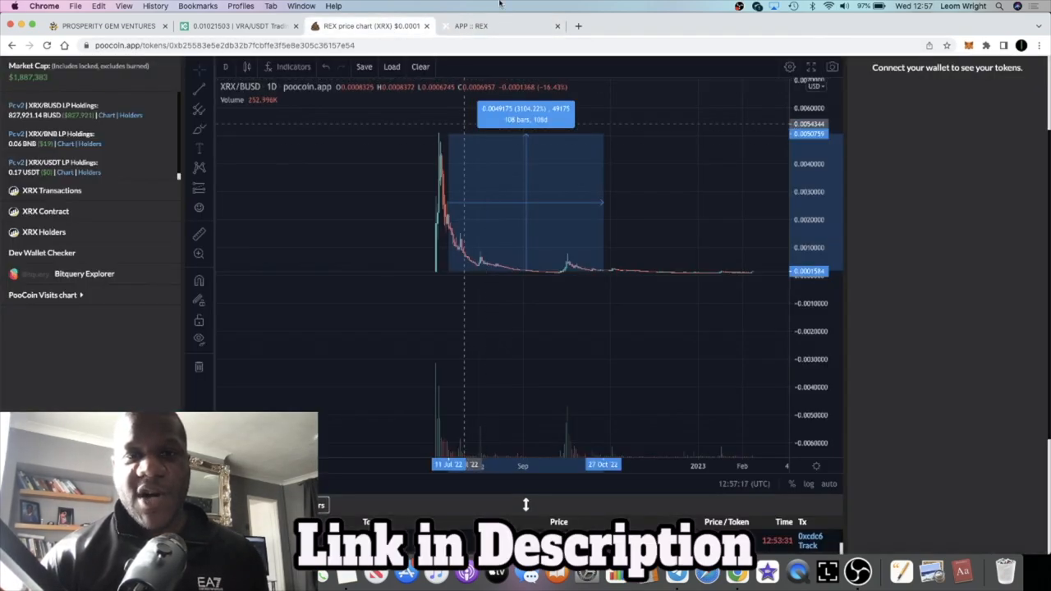
{"action": "left_click", "coordinate": [501, 26]}
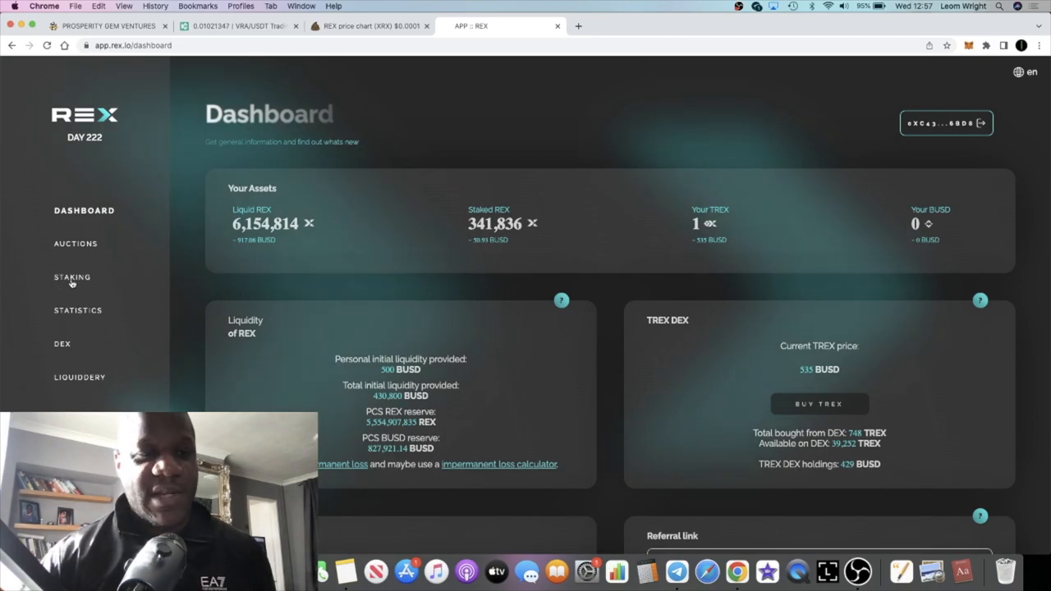
- Scroll through the REX staking page, then return to the dashboard overview
{"action": "left_click", "coordinate": [72, 277]}
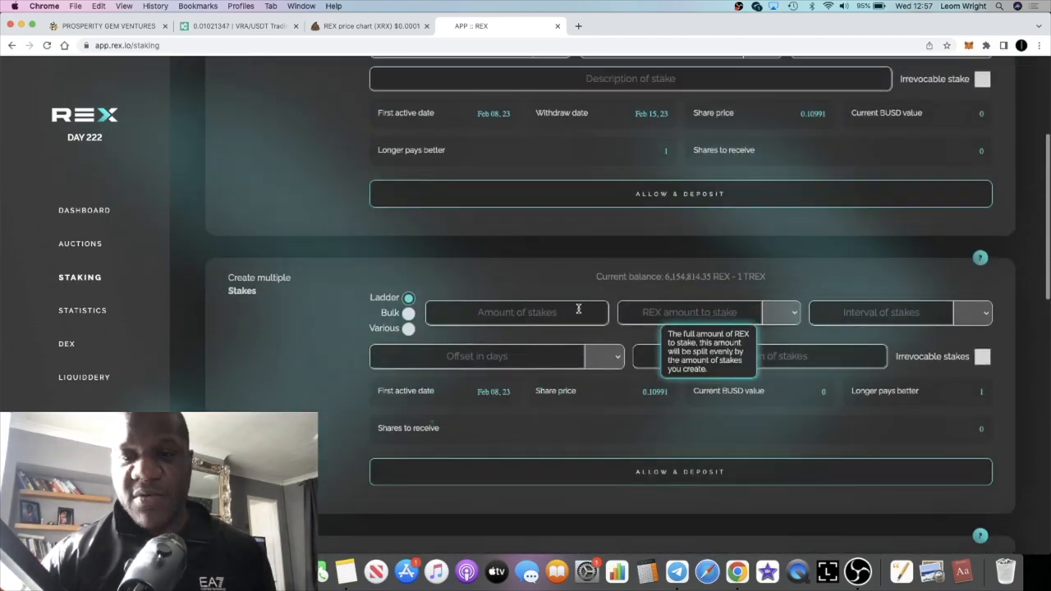
{"action": "scroll", "scroll_direction": "down", "scroll_amount": 3}
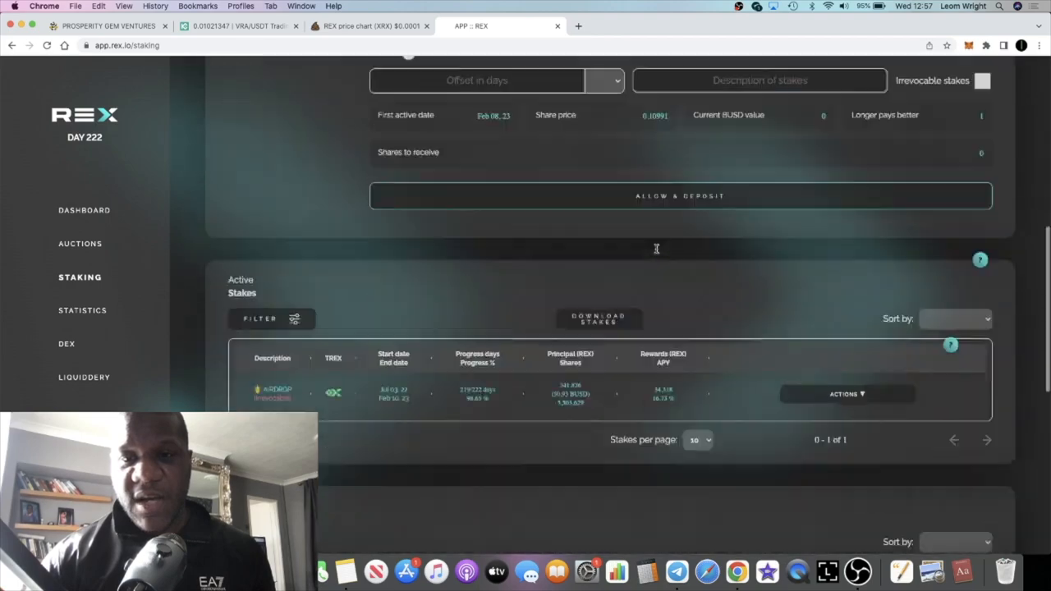
{"action": "scroll", "scroll_direction": "down", "scroll_amount": 3}
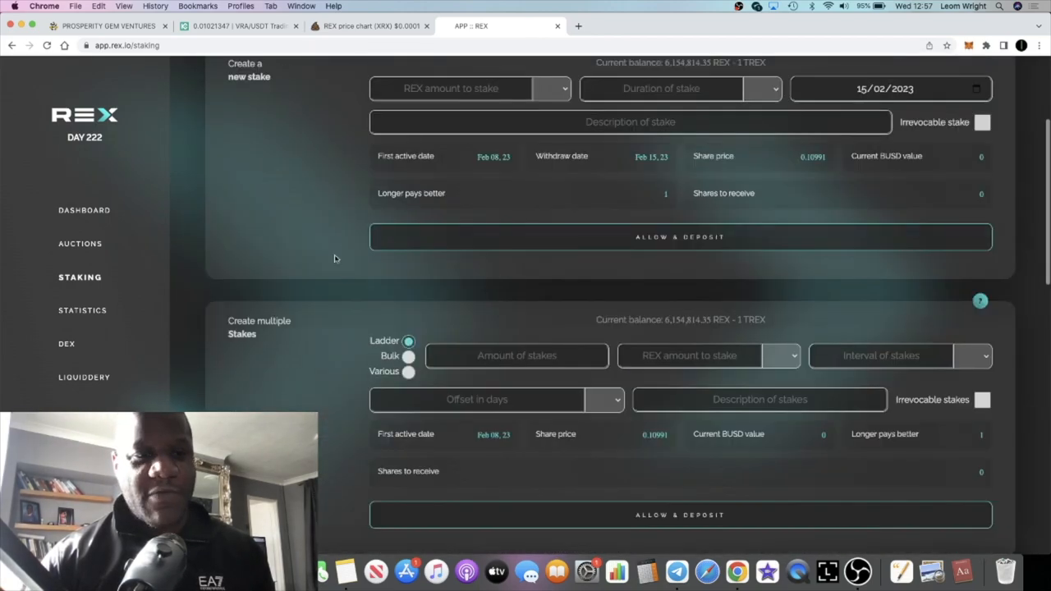
{"action": "left_click", "coordinate": [84, 210]}
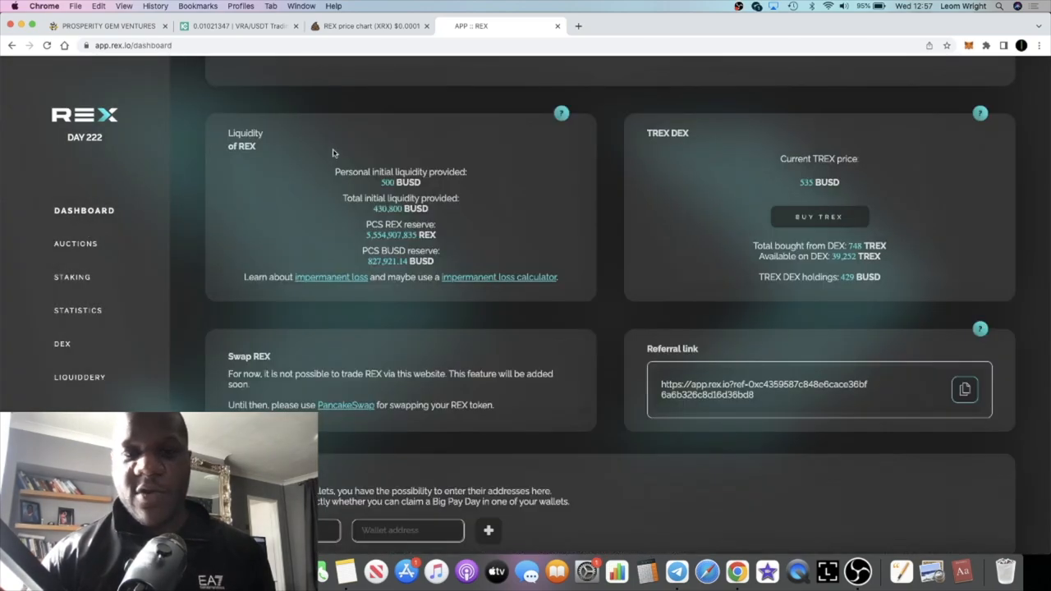
{"action": "mouse_move", "coordinate": [473, 213]}
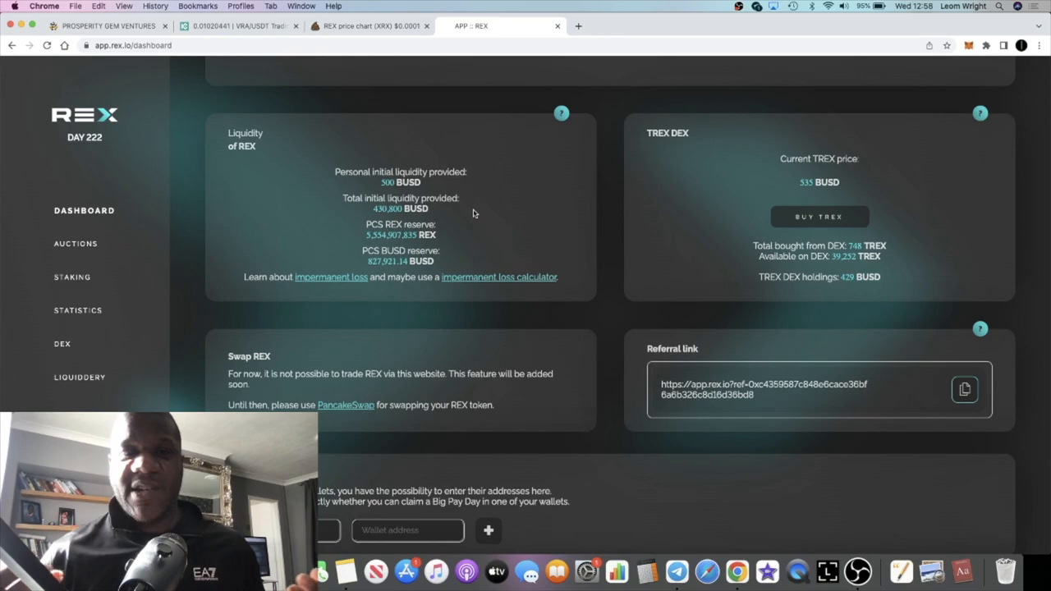
- Switch to the PooCoin XRX/BUSD chart and bring up Telegram's REX talks group info
{"action": "scroll", "scroll_direction": "up", "scroll_amount": 3}
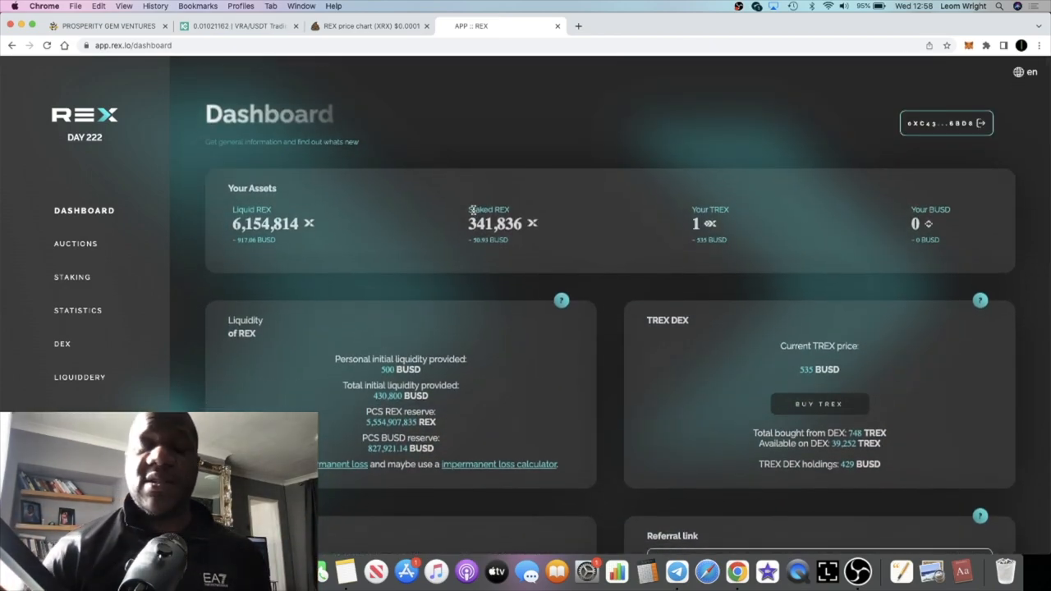
{"action": "left_click", "coordinate": [369, 25]}
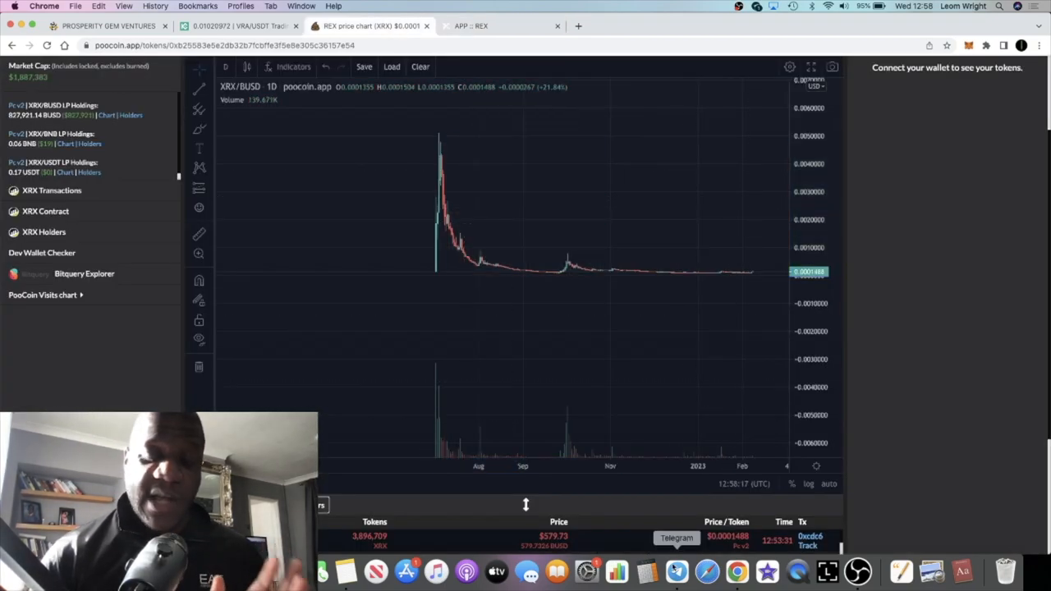
{"action": "left_click", "coordinate": [676, 571]}
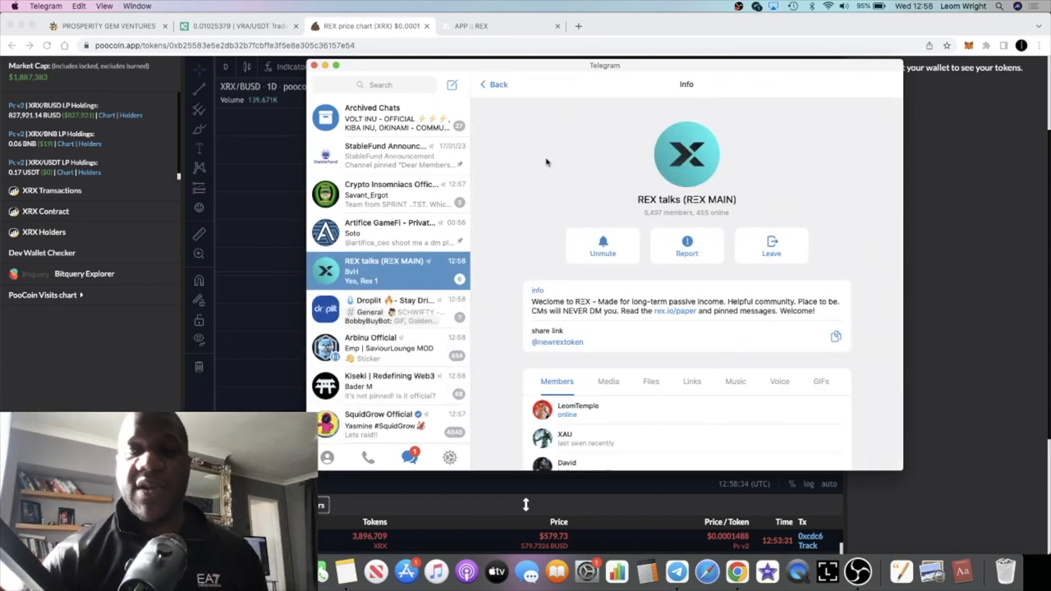
- Open the REX talks chat, follow the REX Twitter Ambassadors invite, and cancel joining
{"action": "left_click", "coordinate": [484, 83]}
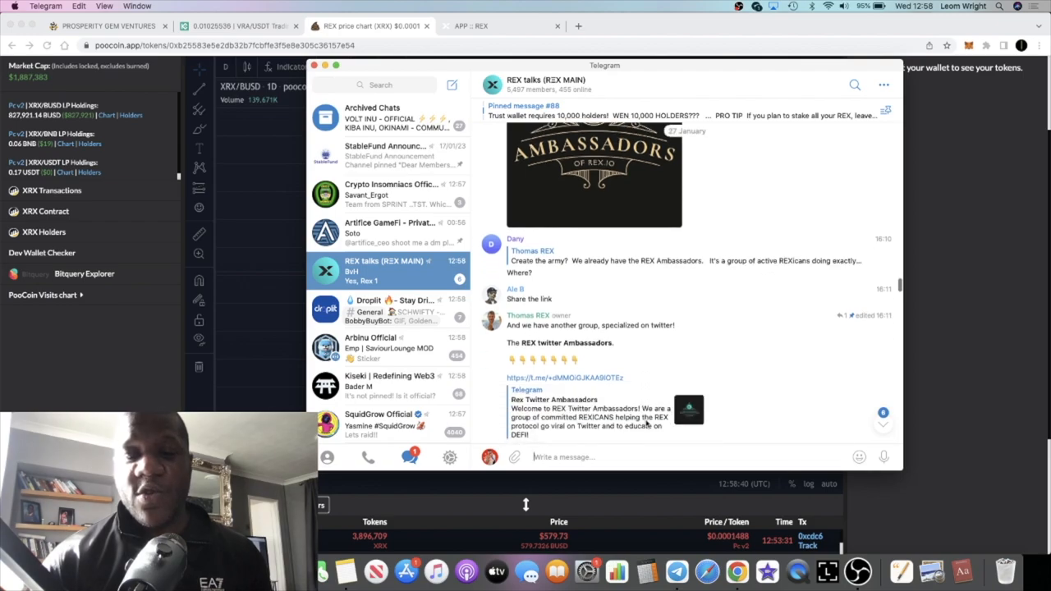
{"action": "scroll", "scroll_direction": "down", "scroll_amount": 3}
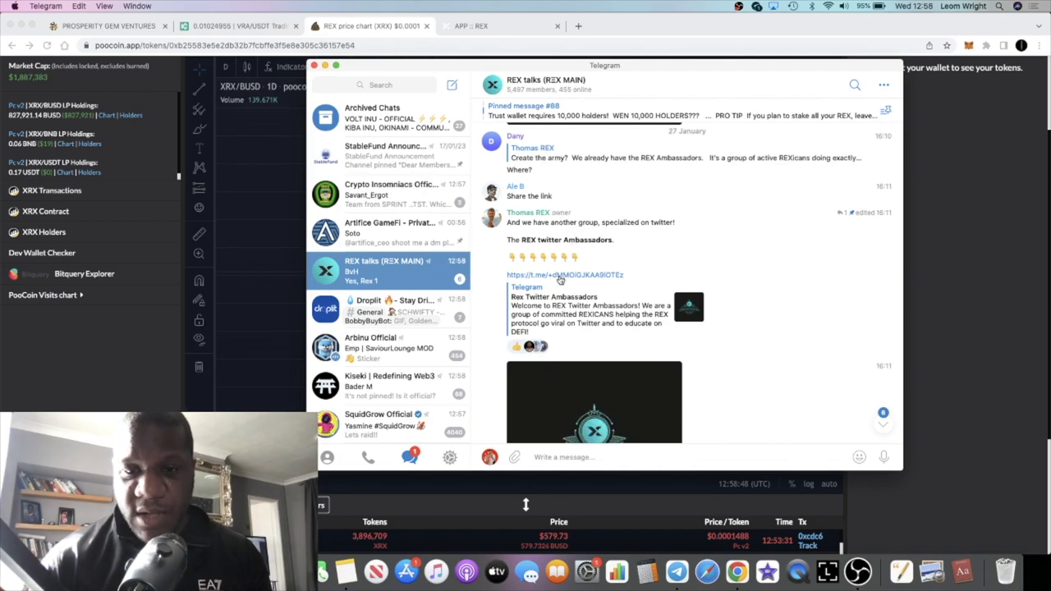
{"action": "left_click", "coordinate": [564, 275]}
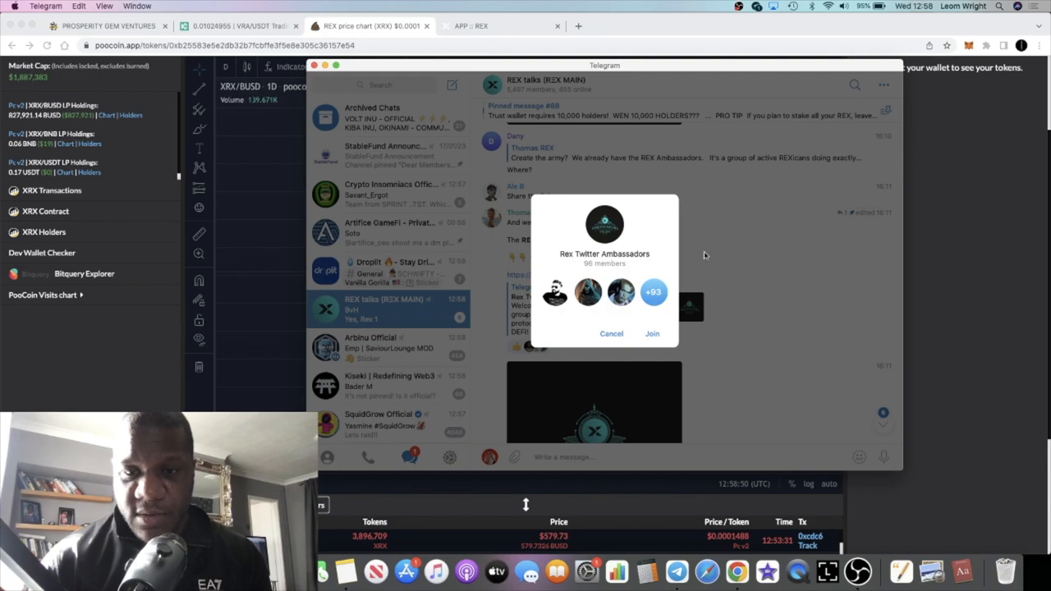
{"action": "left_click", "coordinate": [611, 334]}
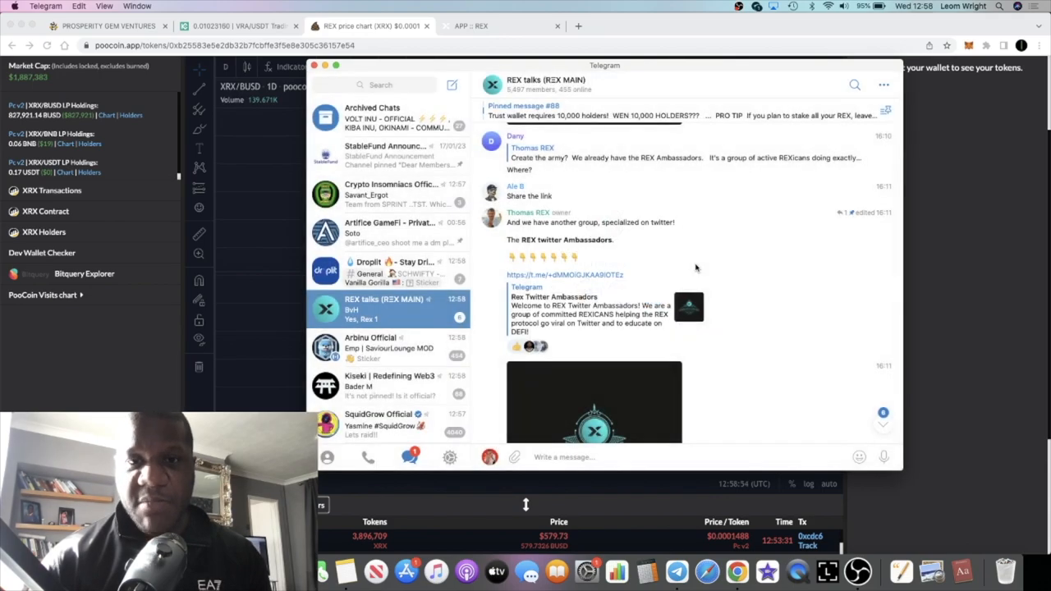
- Scroll the REX dashboard's liquidity and TREX DEX stats, then switch to the PooCoin chart
{"action": "scroll", "scroll_direction": "down", "scroll_amount": 3}
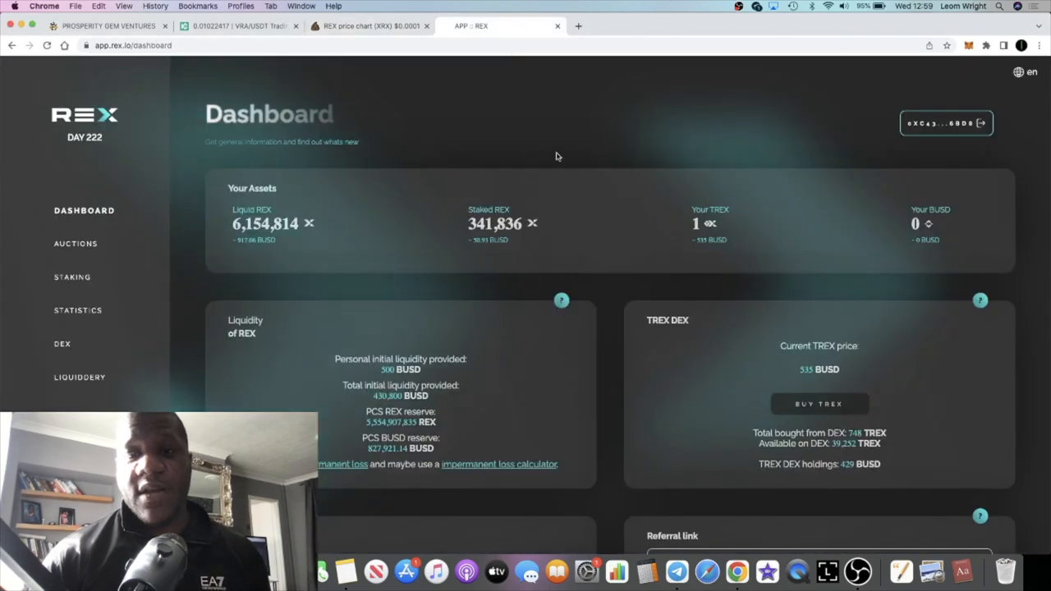
{"action": "mouse_move", "coordinate": [300, 265]}
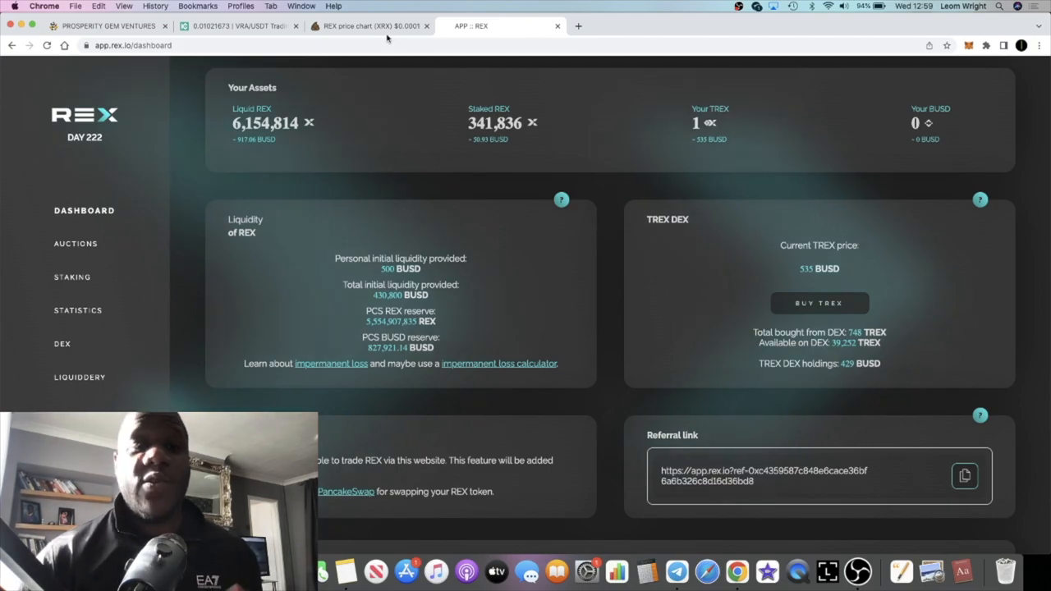
{"action": "left_click", "coordinate": [369, 25]}
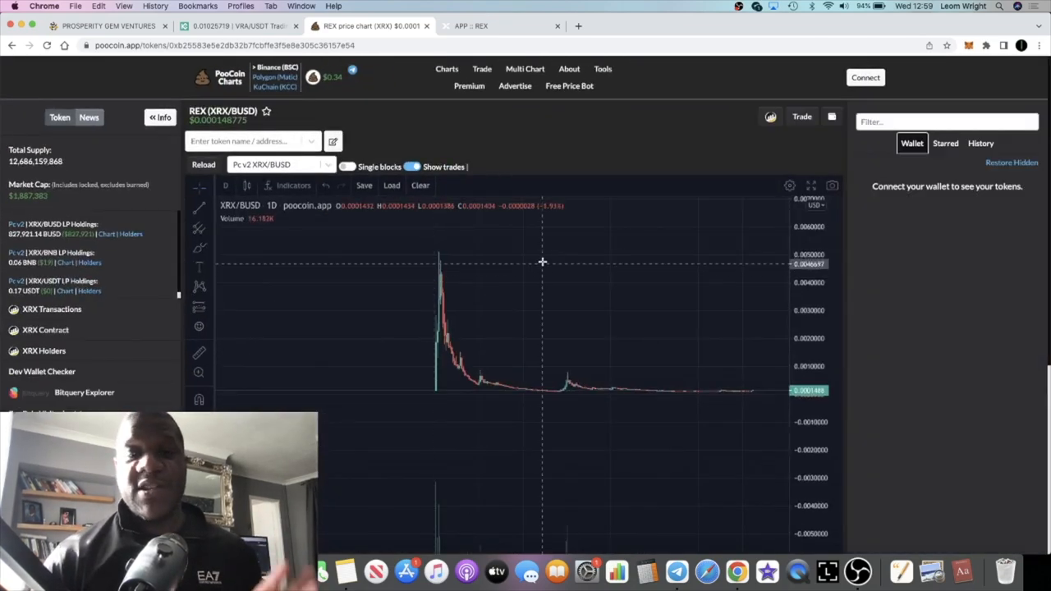
- Return to the APP :: REX tab and scroll through the Liquidity of REX panel
{"action": "left_click", "coordinate": [501, 25]}
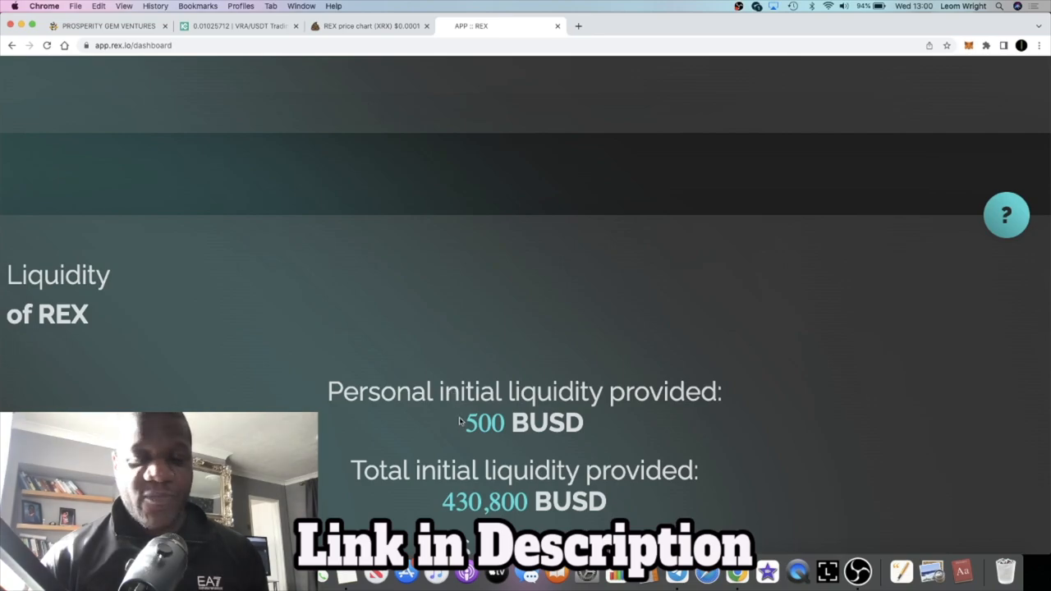
{"action": "scroll", "scroll_direction": "down", "scroll_amount": 3}
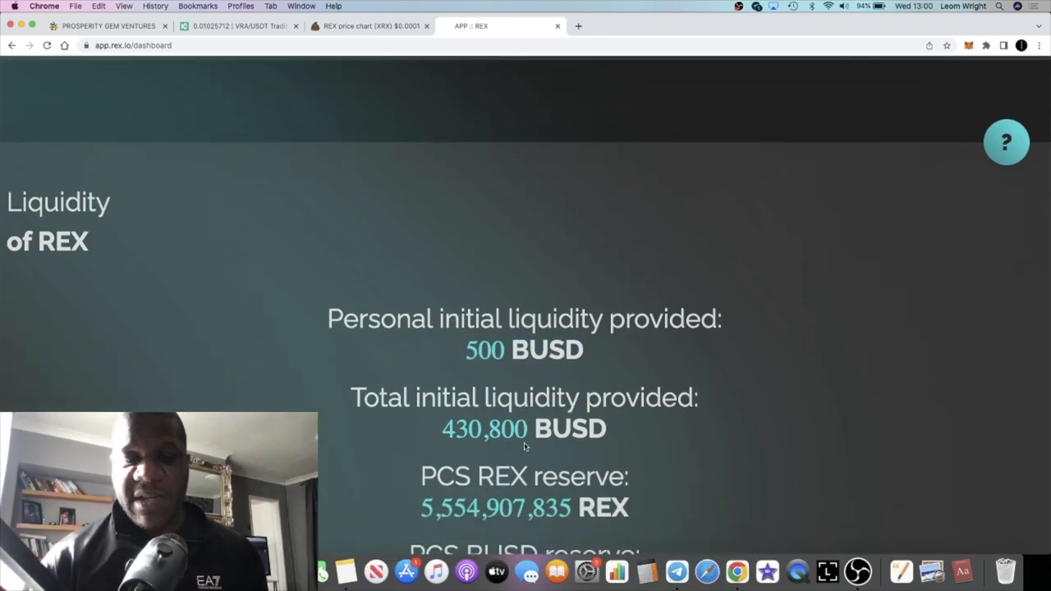
{"action": "scroll", "scroll_direction": "down", "scroll_amount": 3}
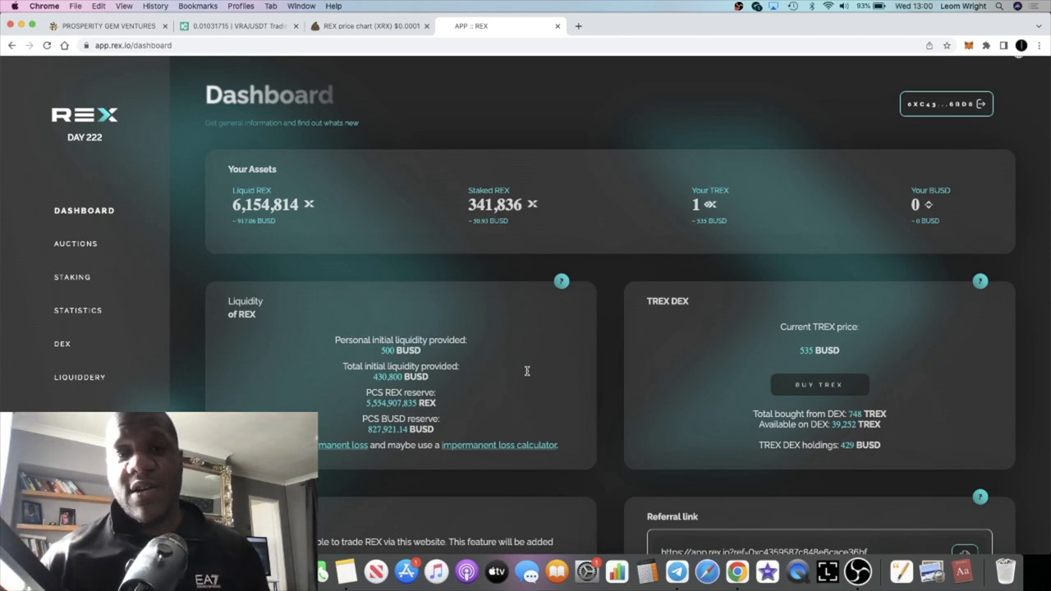
{"action": "left_click", "coordinate": [370, 26]}
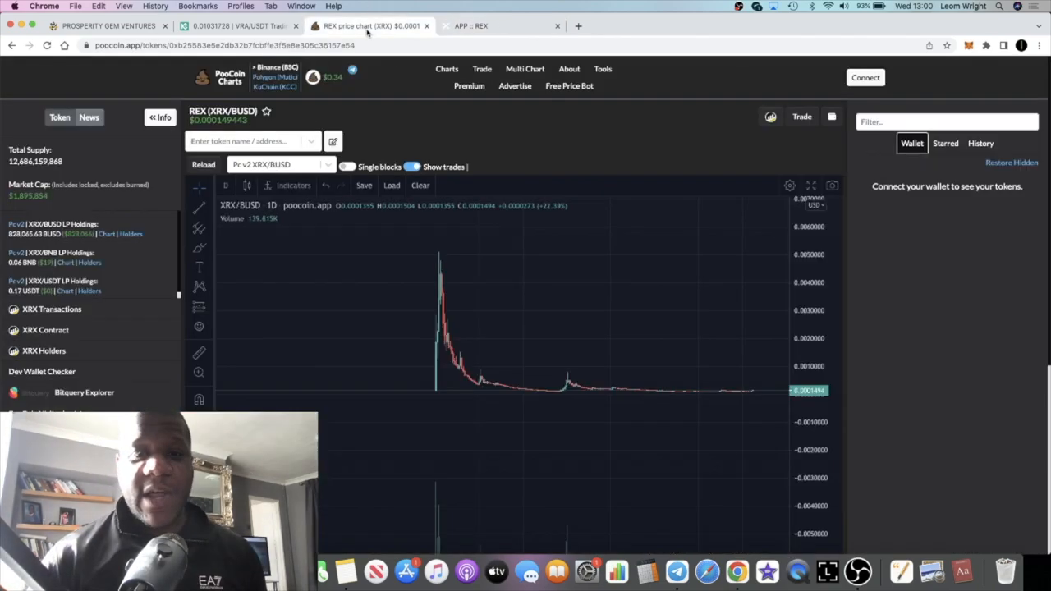
{"action": "left_click", "coordinate": [471, 25]}
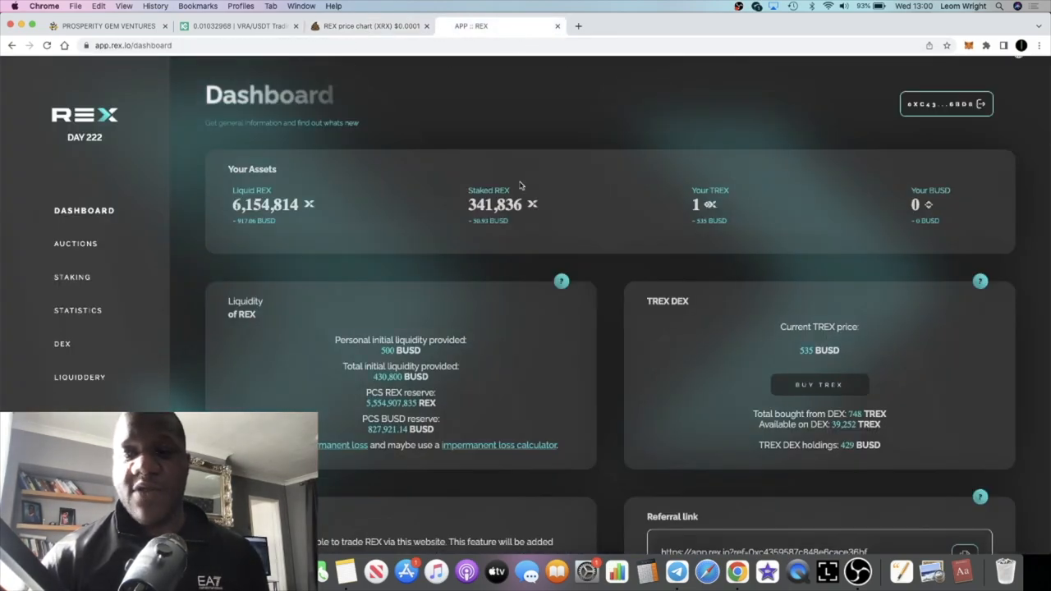
{"action": "mouse_move", "coordinate": [561, 305]}
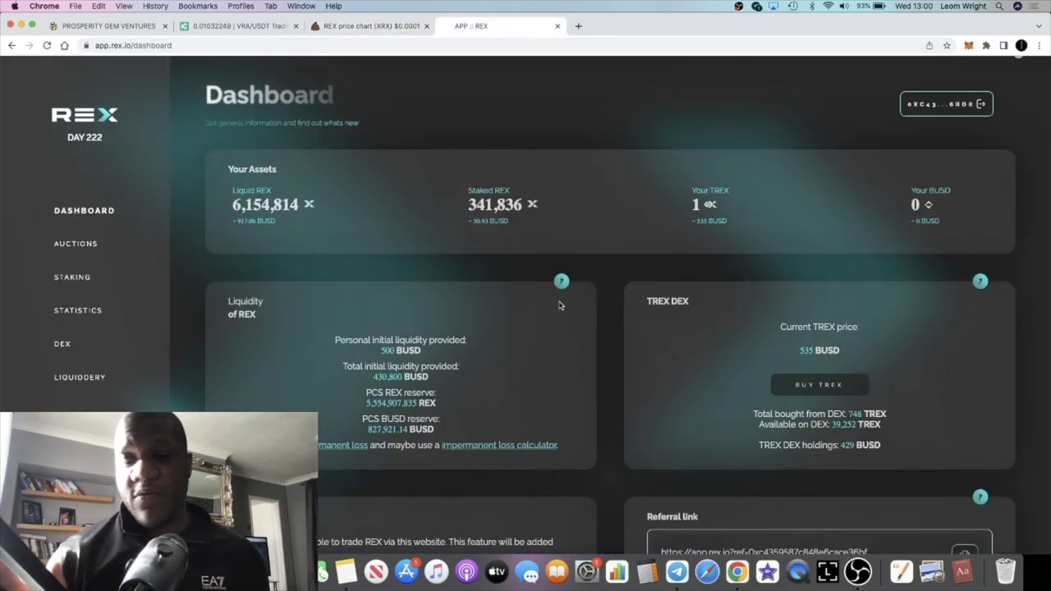
{"action": "mouse_move", "coordinate": [875, 408]}
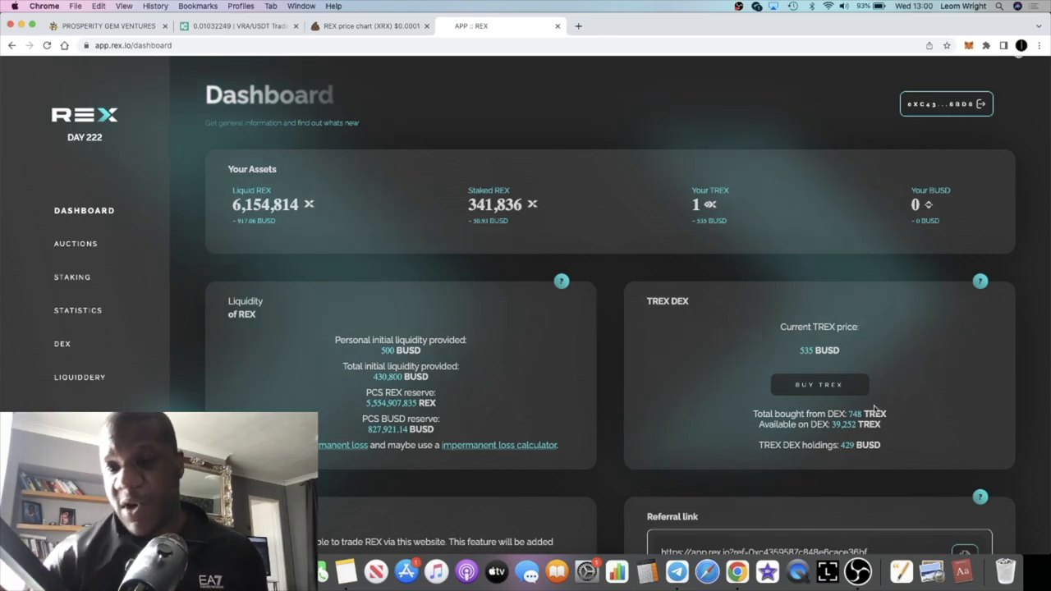
{"action": "scroll", "scroll_direction": "down", "scroll_amount": 3}
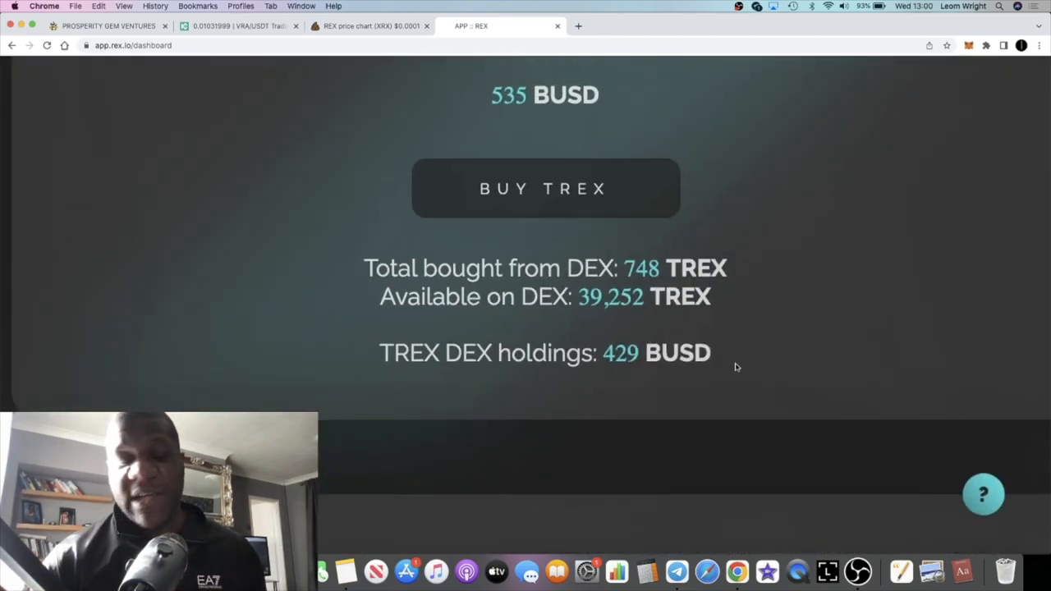
{"action": "scroll", "scroll_direction": "down", "scroll_amount": 3}
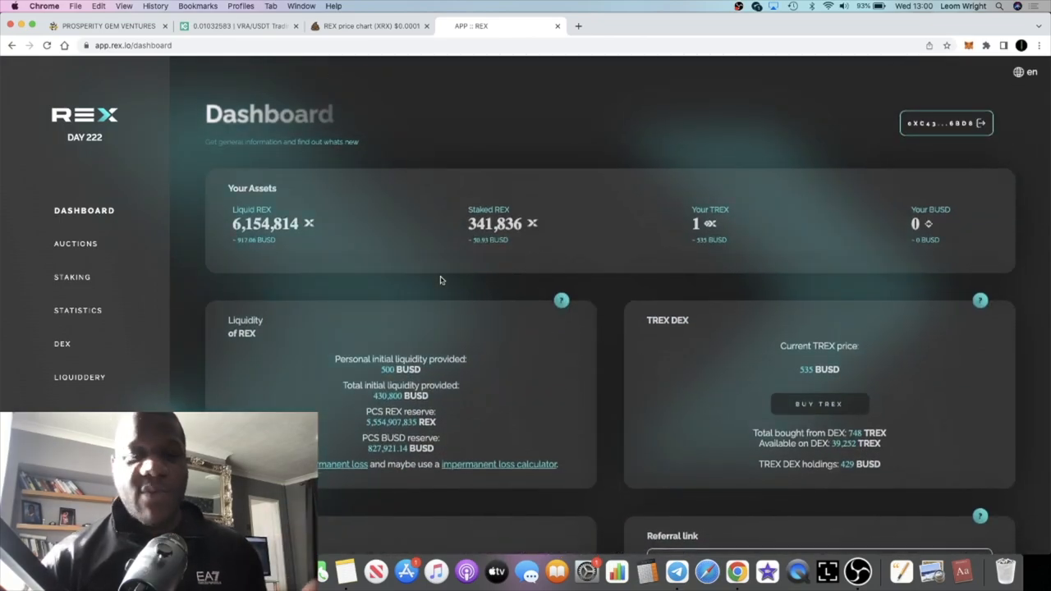
{"action": "mouse_move", "coordinate": [409, 272]}
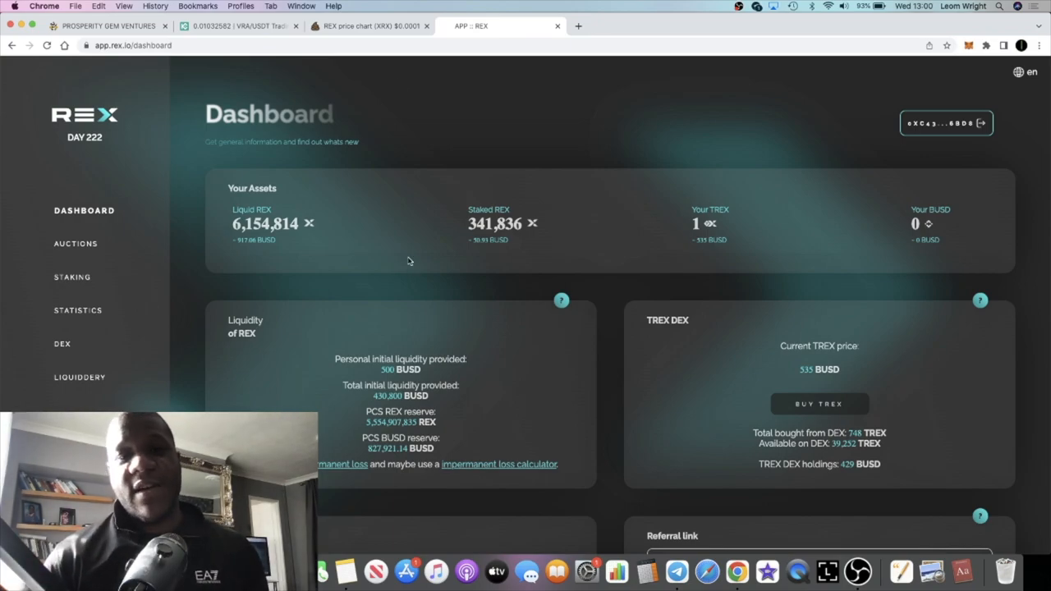
- Switch back to the PooCoin XRX/BUSD price chart tab
{"action": "left_click", "coordinate": [370, 26]}
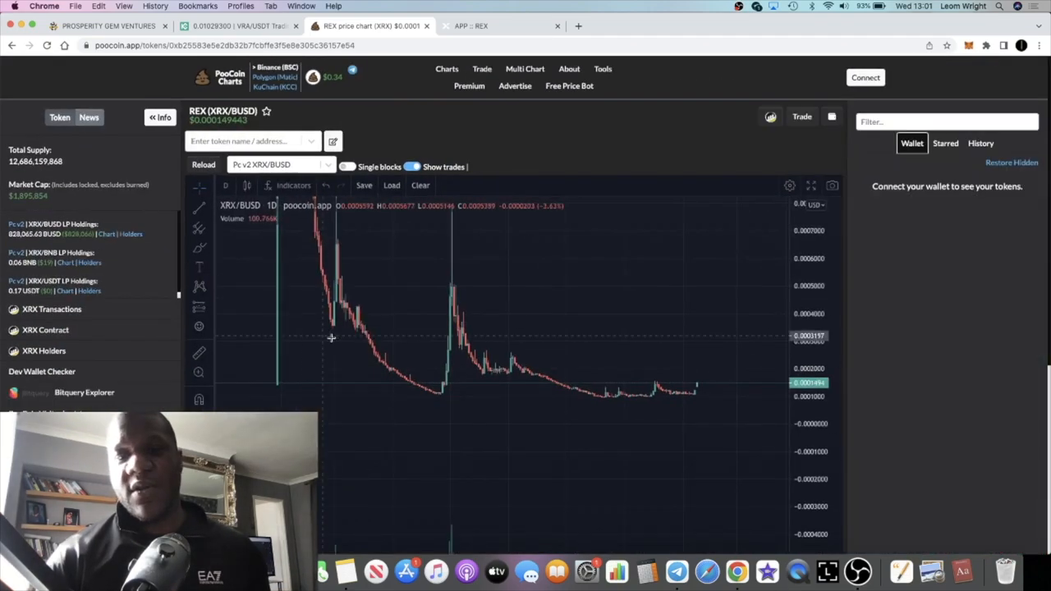
{"action": "mouse_move", "coordinate": [385, 352]}
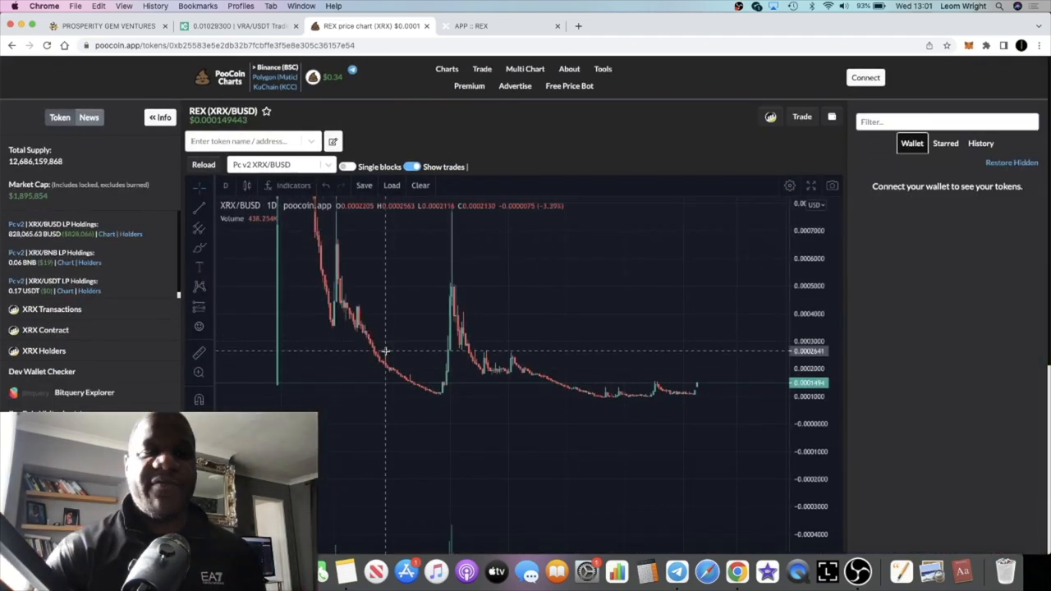